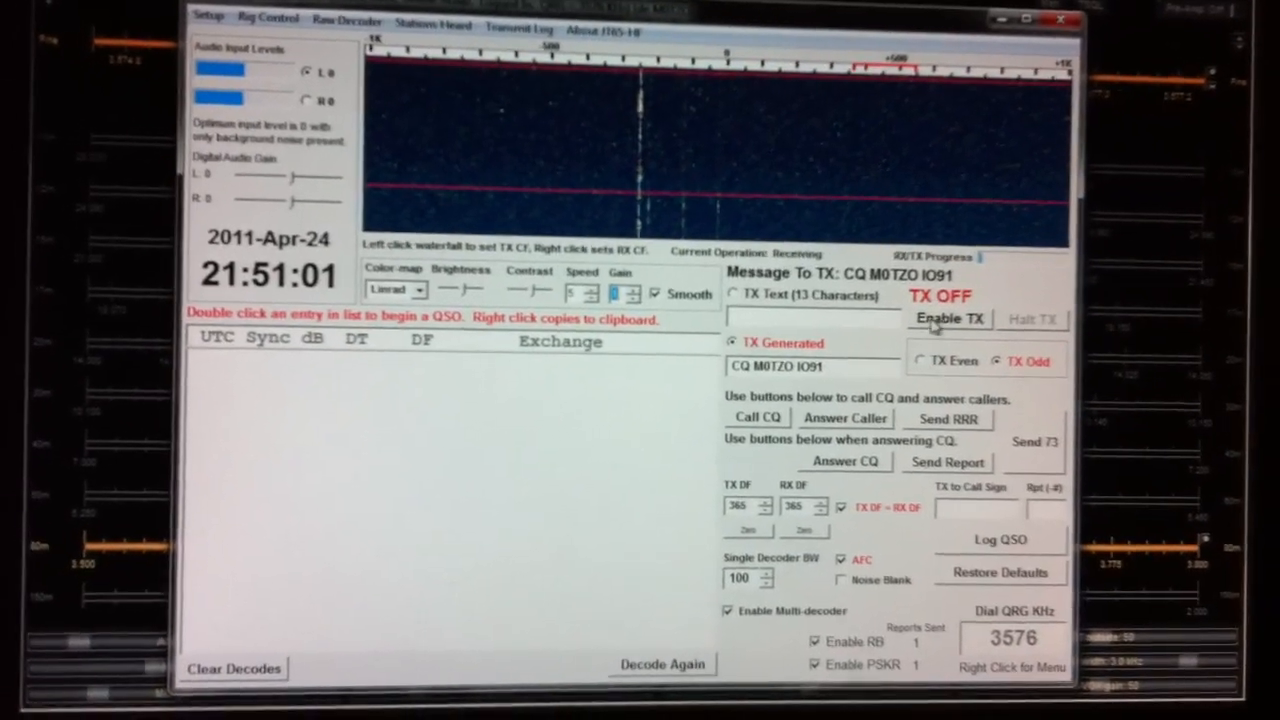
# - Generate the closing 73 message to G6NHU and start transmitting it
pyautogui.click(948, 318)
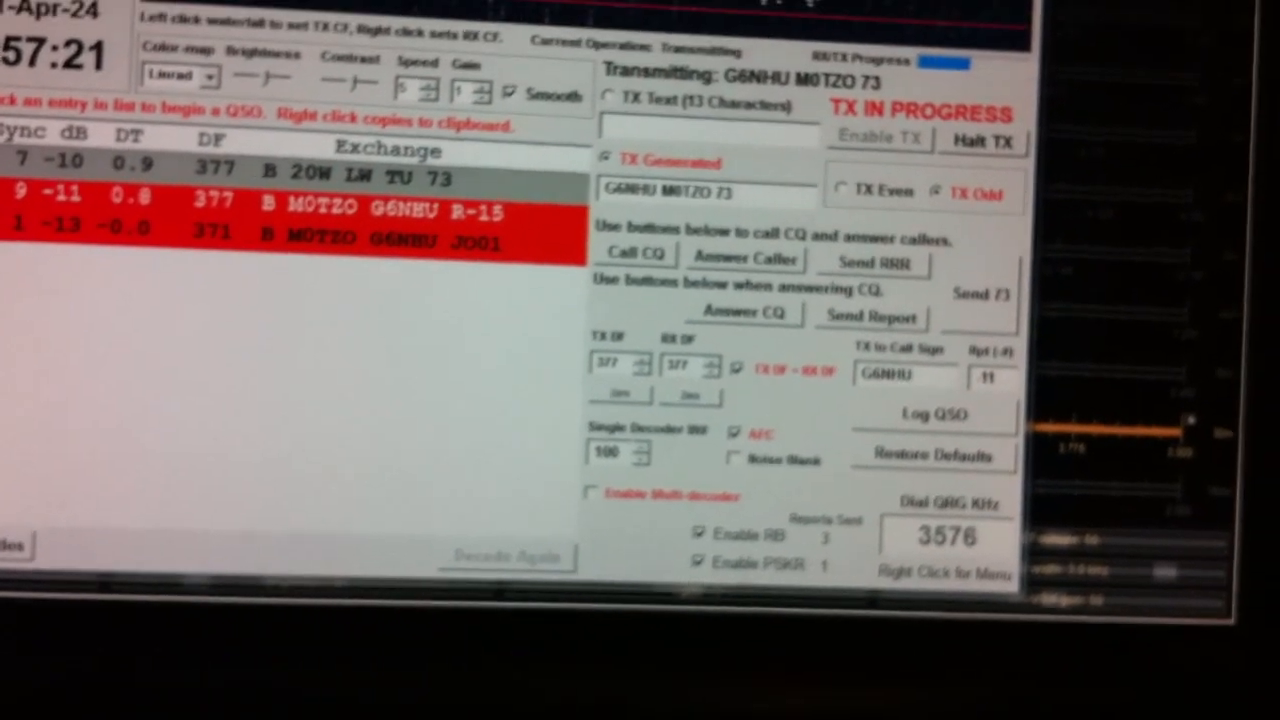
# - Save the G6NHU QSO (JO01, -11 sent, -15 received, 3.576 MHz) to the ADIF log and close the window
pyautogui.click(932, 414)
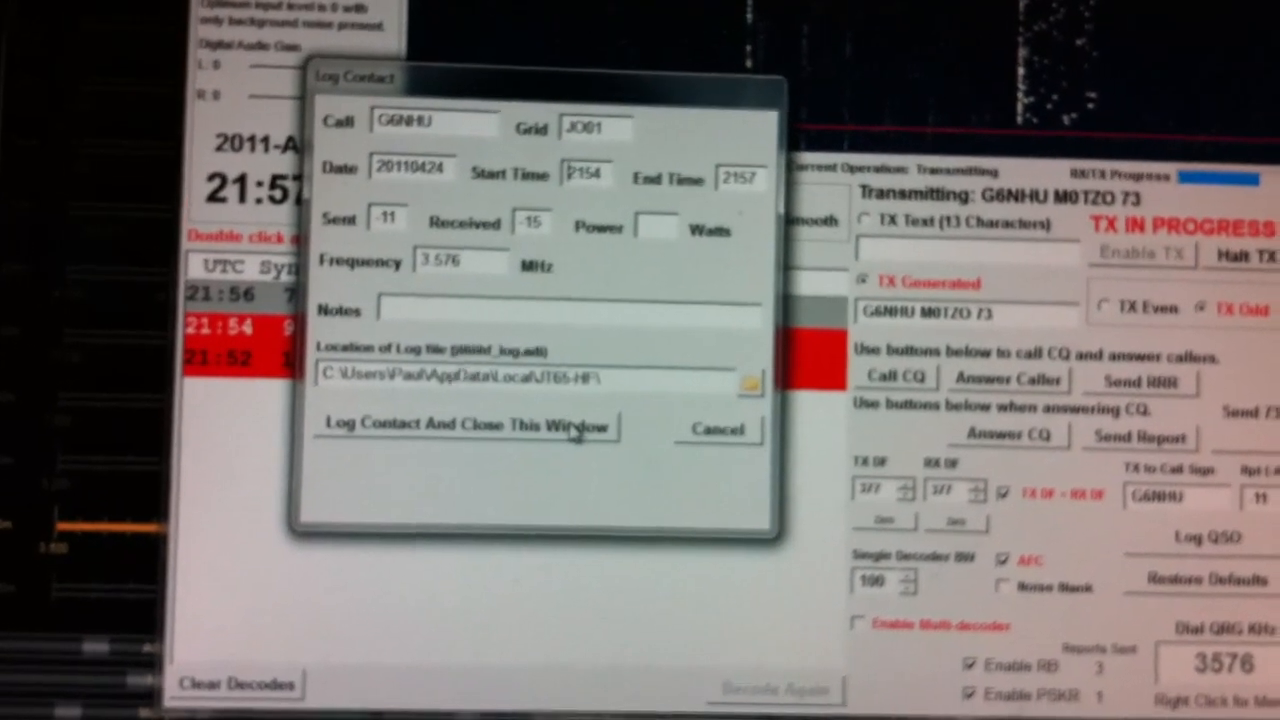
pyautogui.click(466, 424)
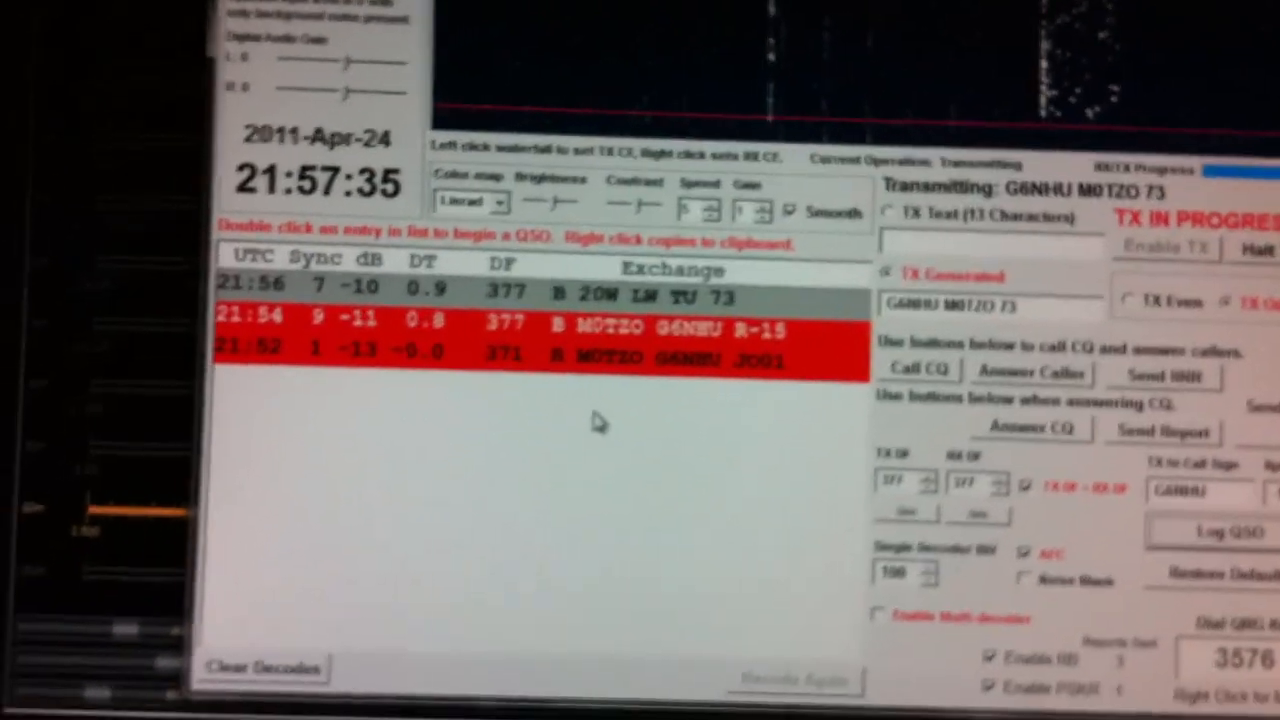